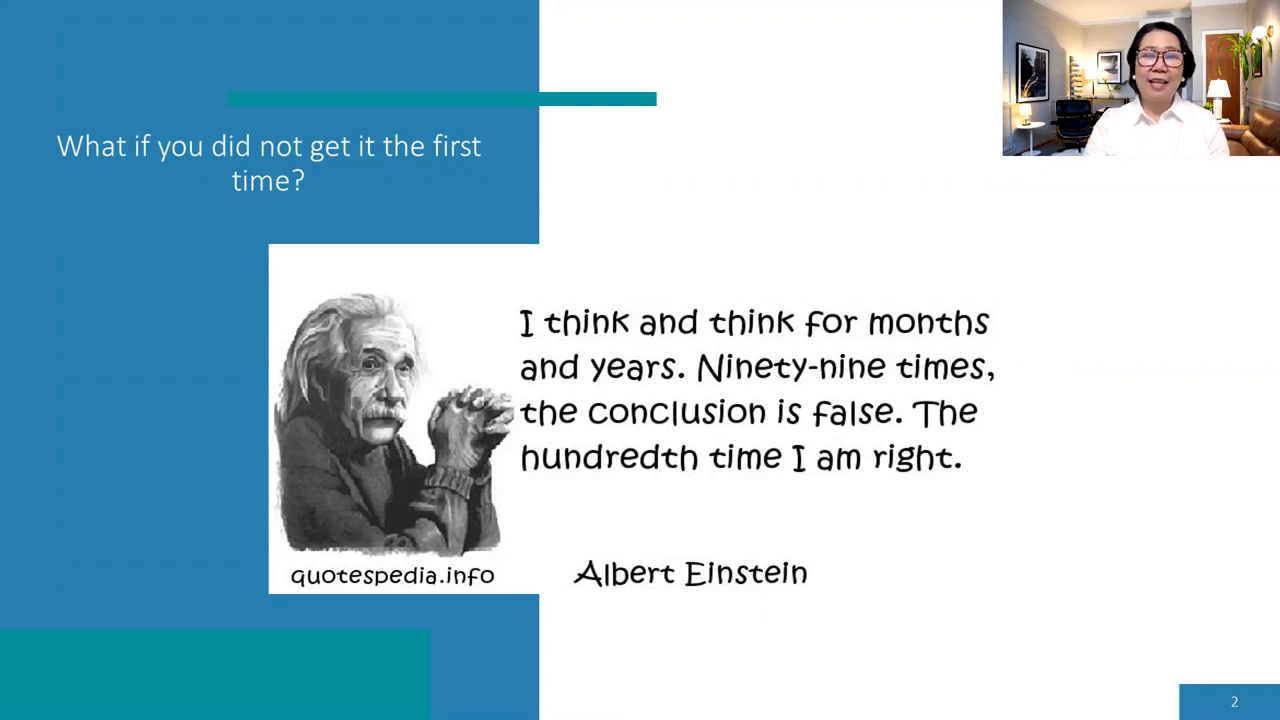
Advance the slideshow to slide 3, the Steve Jobs quote about finding work you love
key(Right)
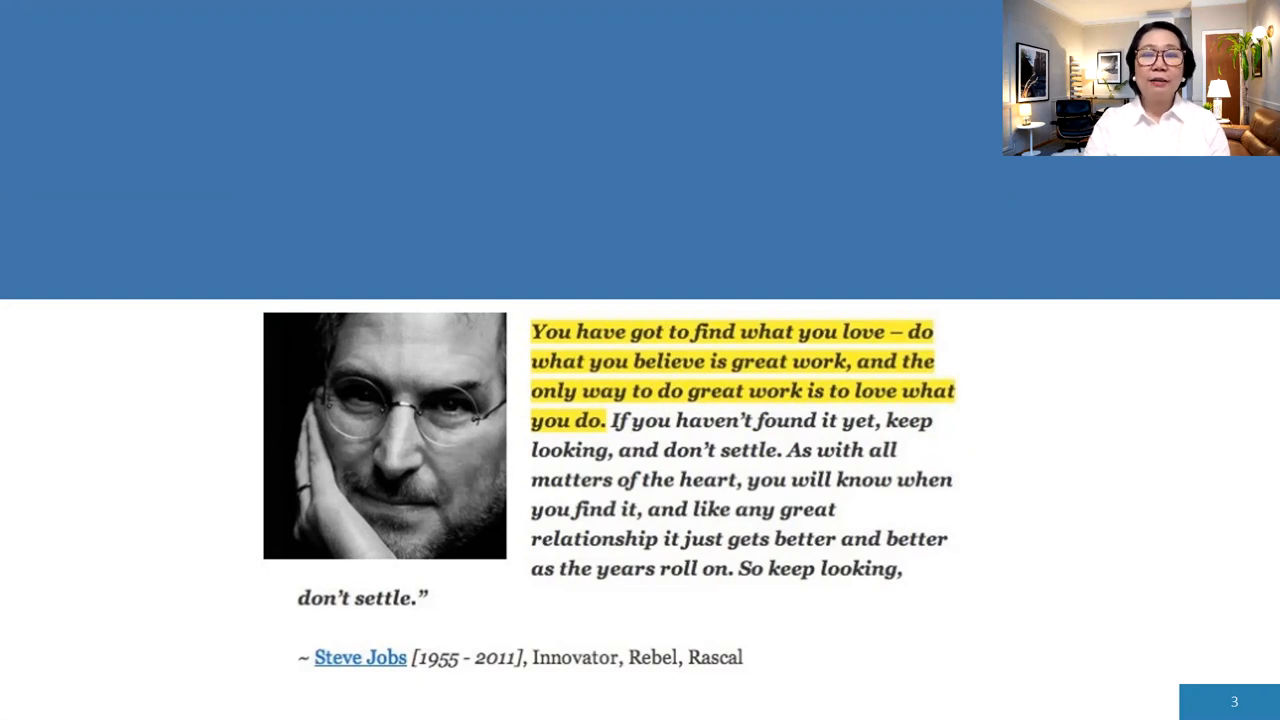
Advance to slide 7, the illustration of people climbing a ladder onto rising blocks
key(right)
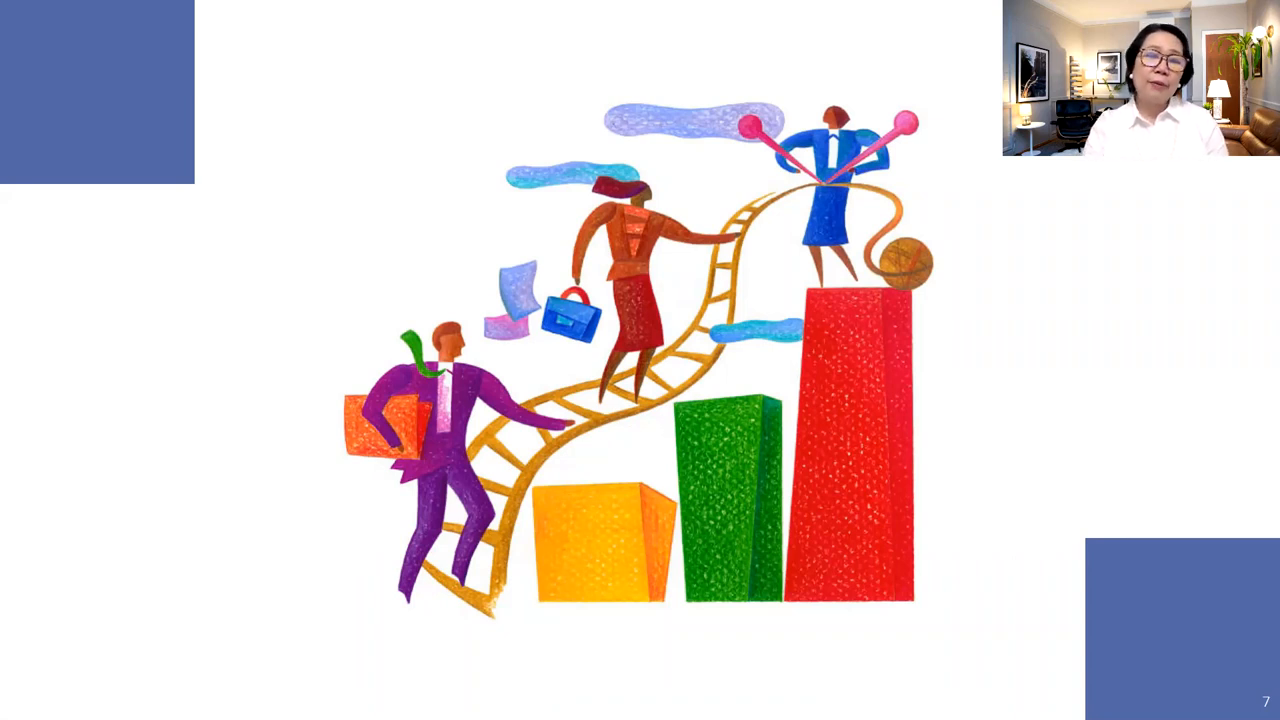
Advance to slide 9, 'Short Ladder', labelled Licensed Teacher with 2 years + experience
key(right)
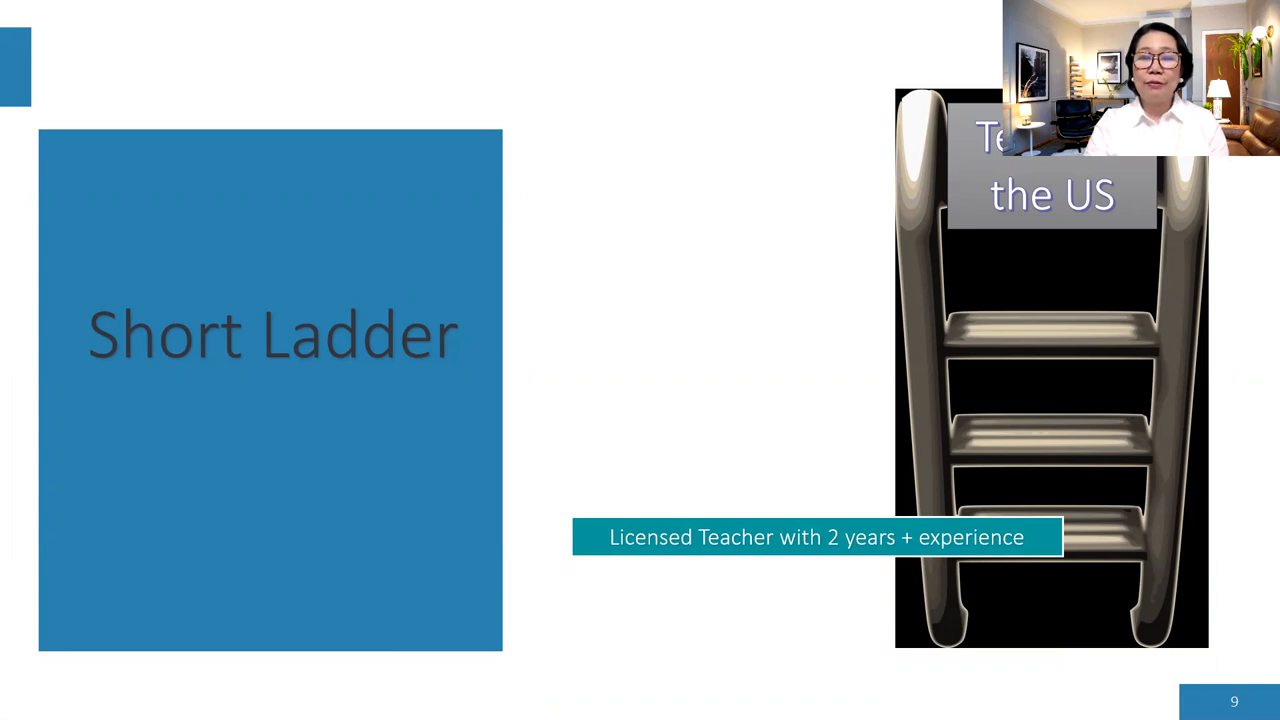
key(Right)
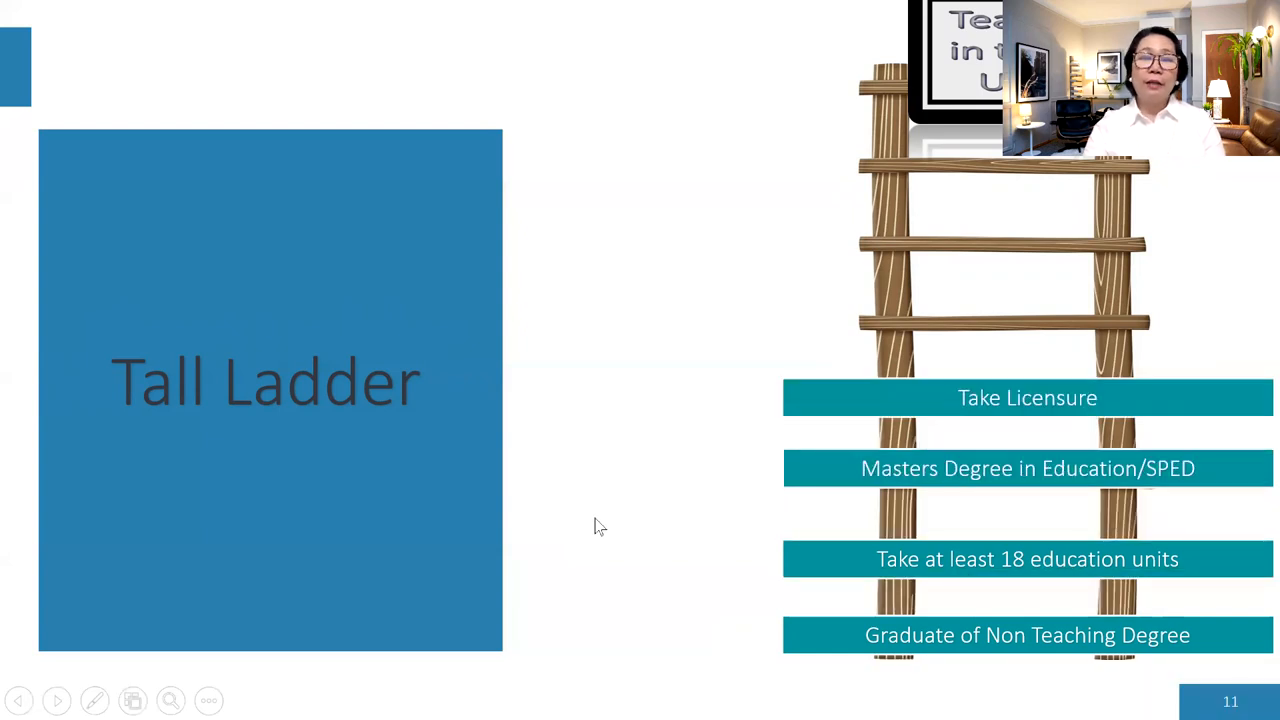
key(right)
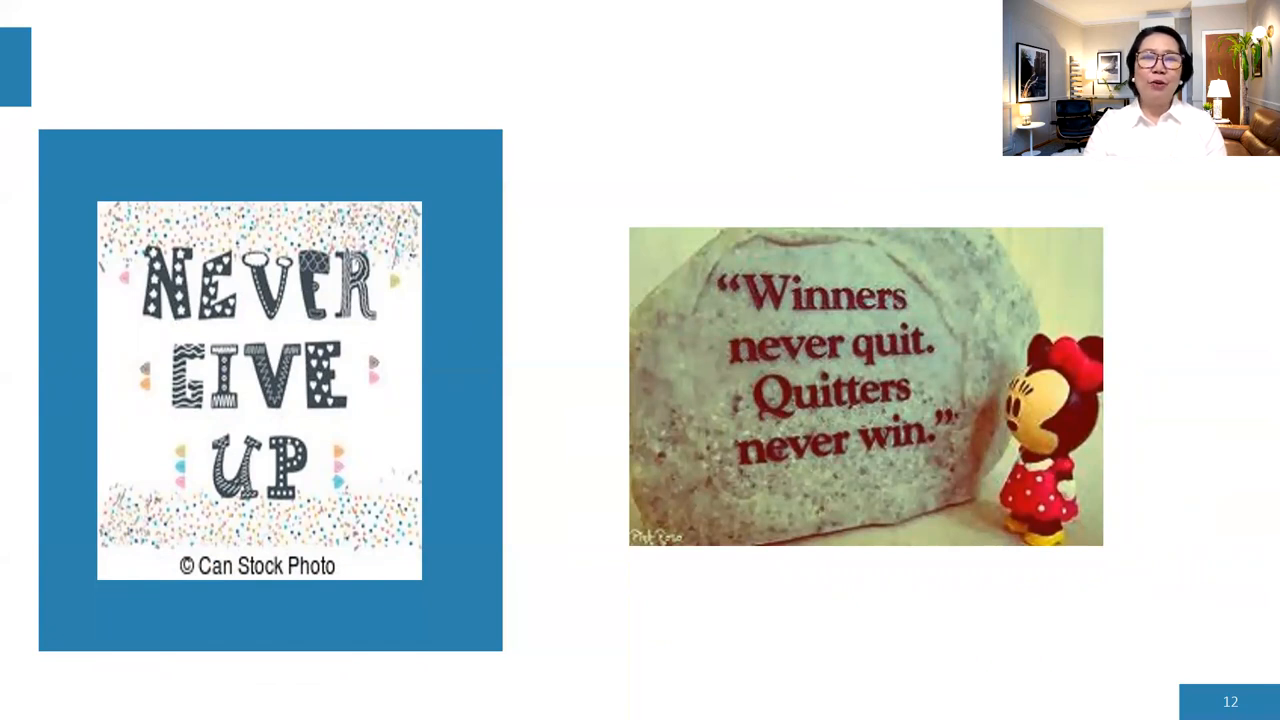
Advance from the quotes slide to the final slide 13, a blank blue panel
key(right)
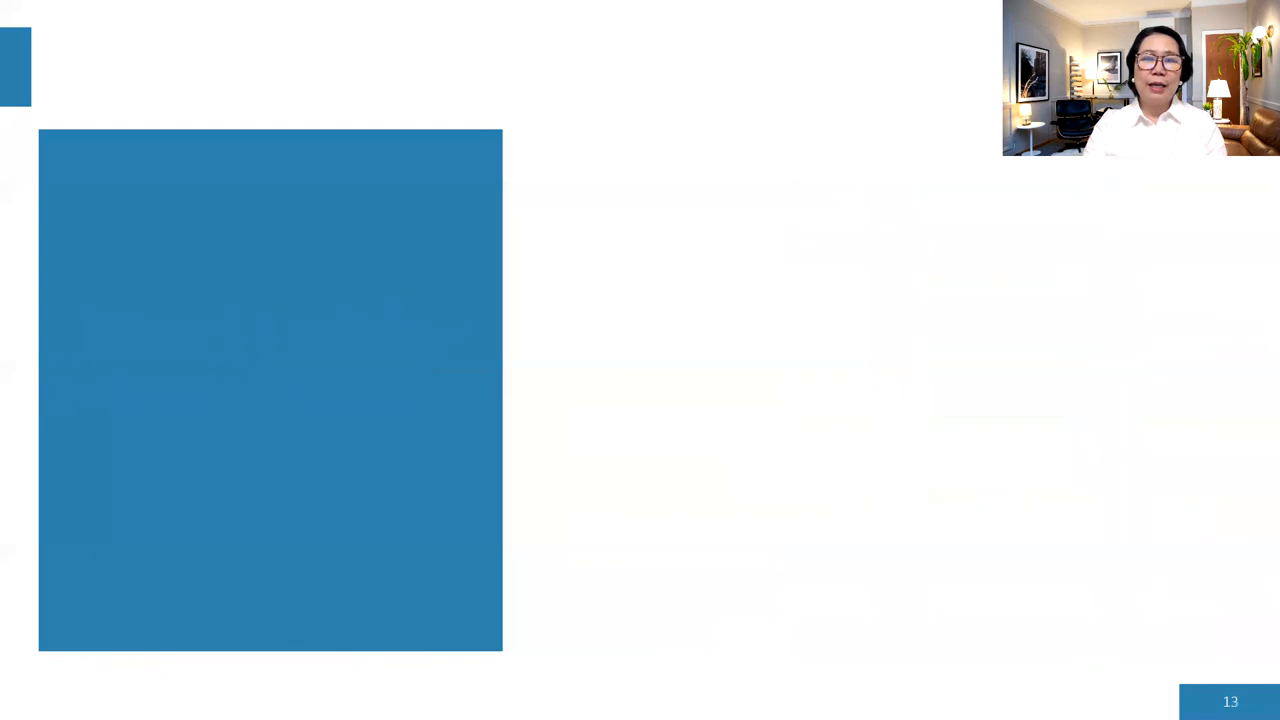